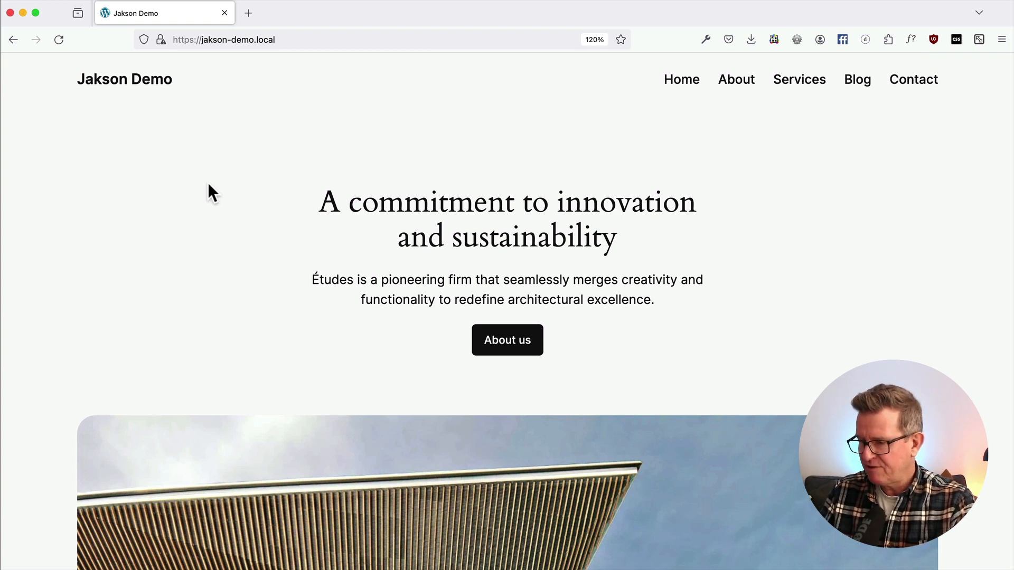
pyautogui.moveTo(585, 184)
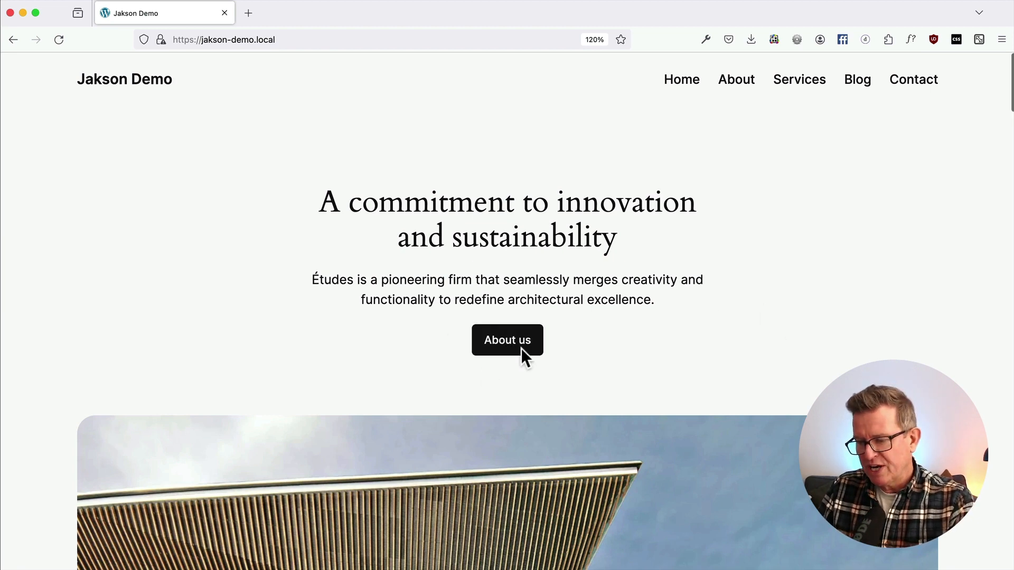
# - Open the Home page from Pages in the block editor and show its List View
pyautogui.scroll(-3)
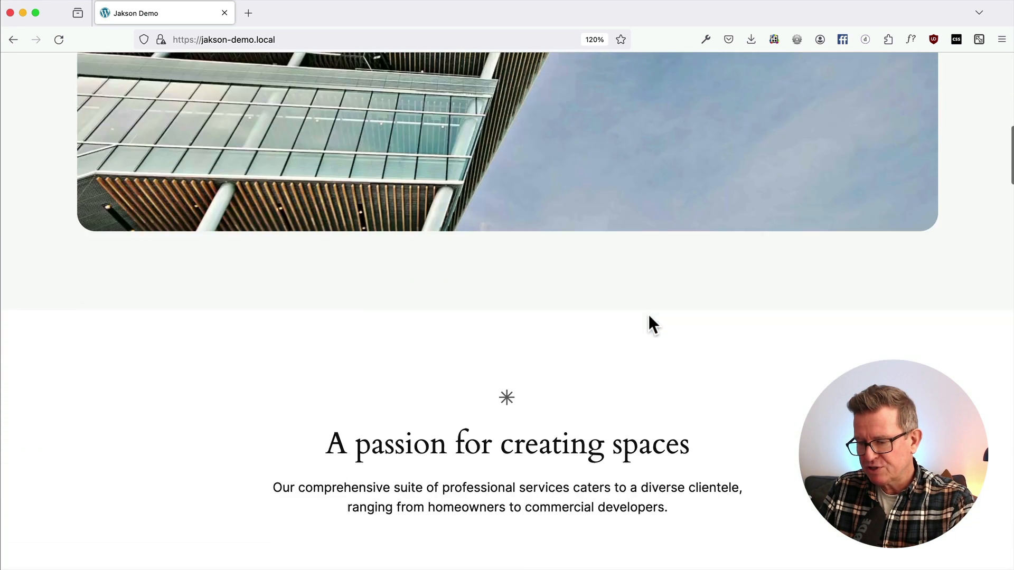
pyautogui.scroll(-3)
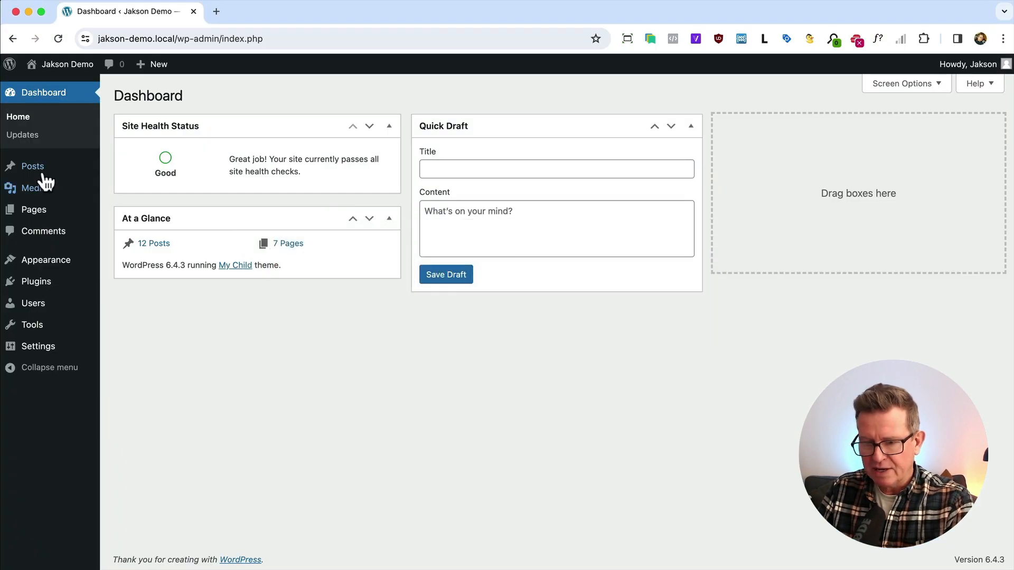
pyautogui.click(33, 210)
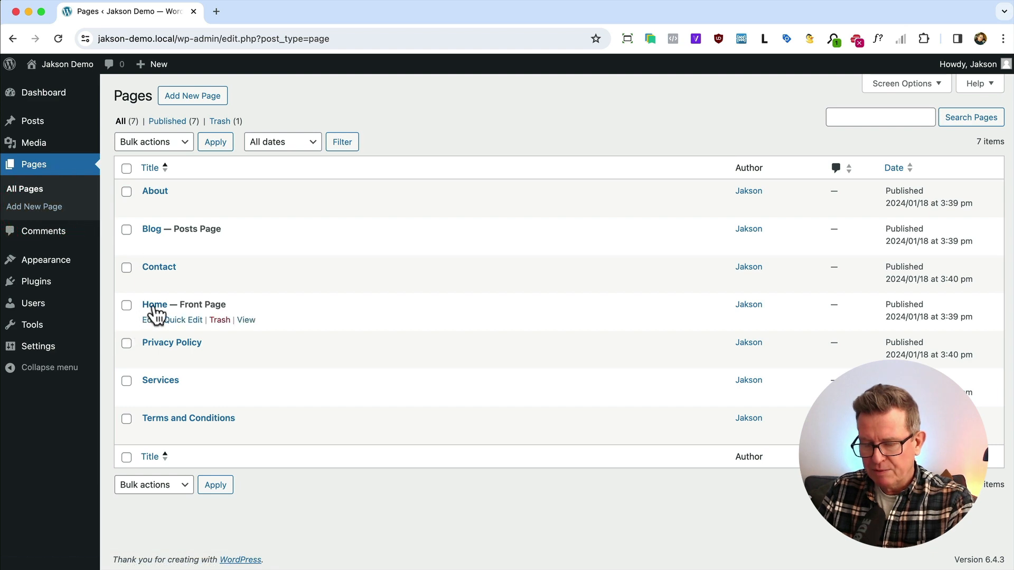
pyautogui.click(183, 304)
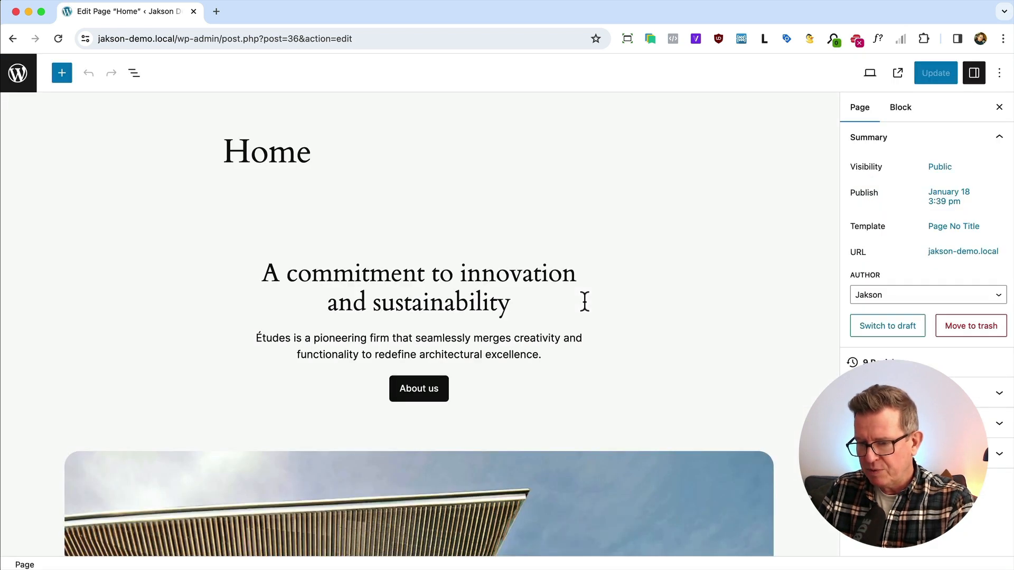
pyautogui.click(133, 72)
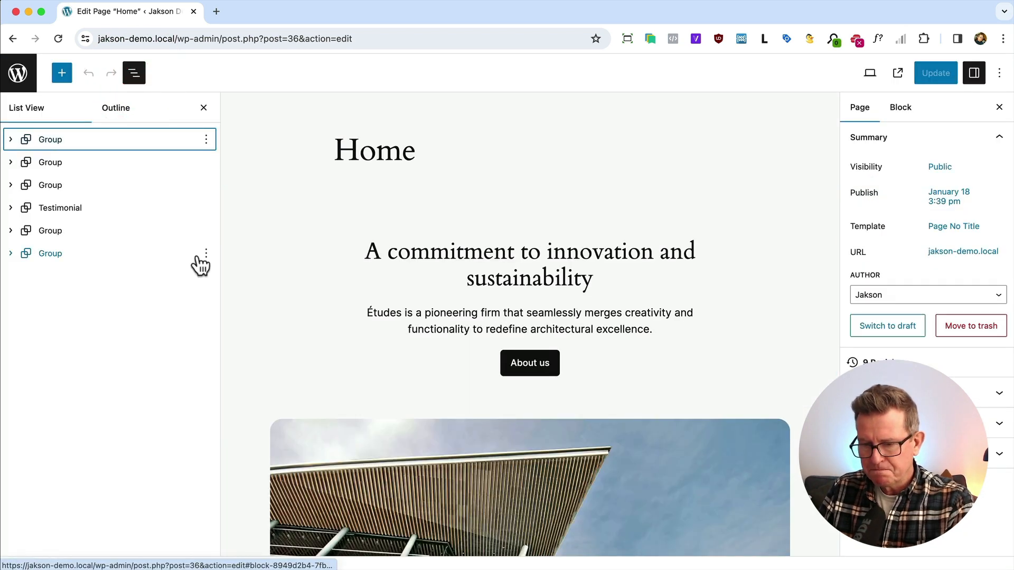
# - Select the services Group block and set its HTML anchor to 'more-info'
pyautogui.click(50, 139)
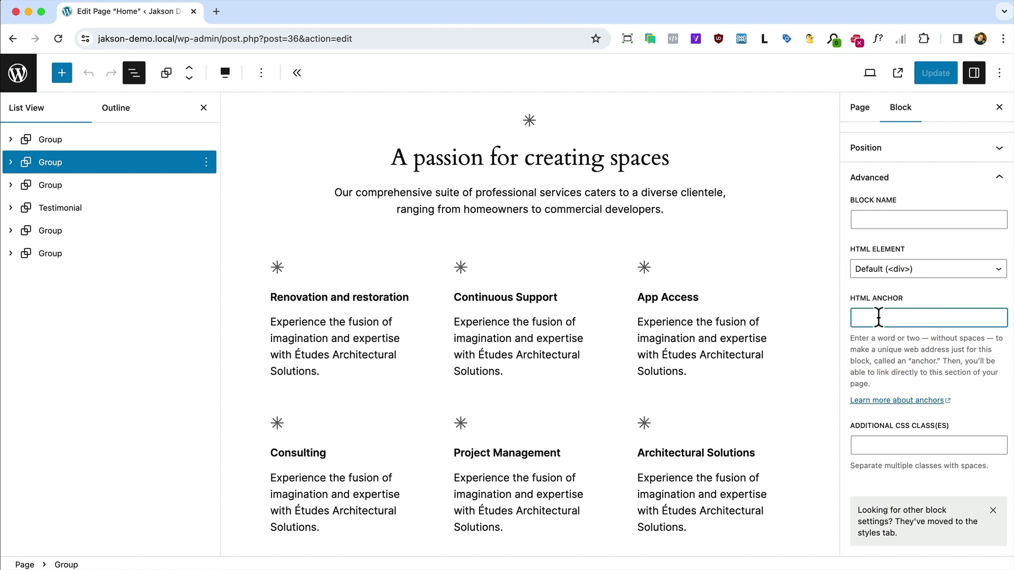
pyautogui.write('more-')
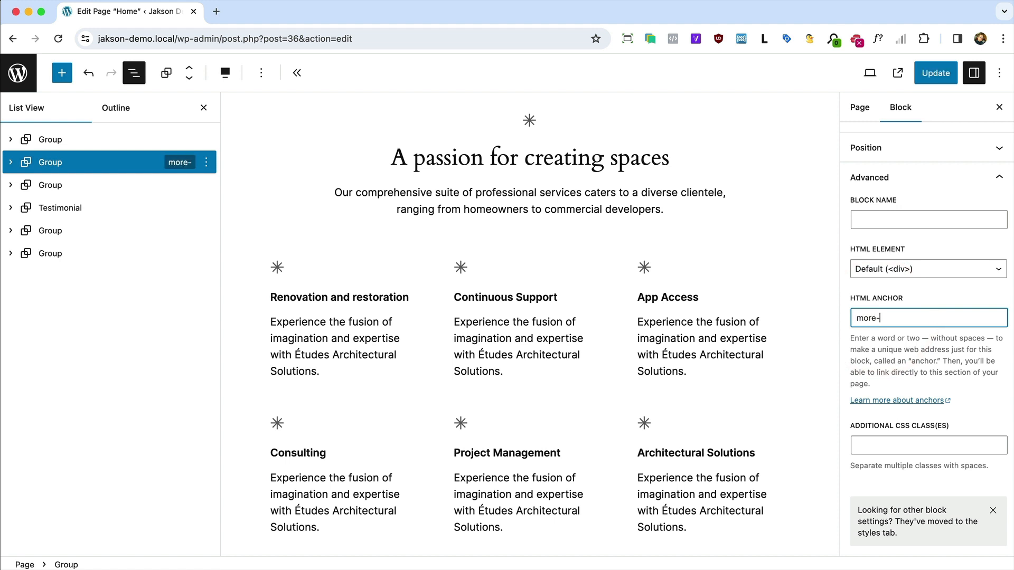
pyautogui.write('info')
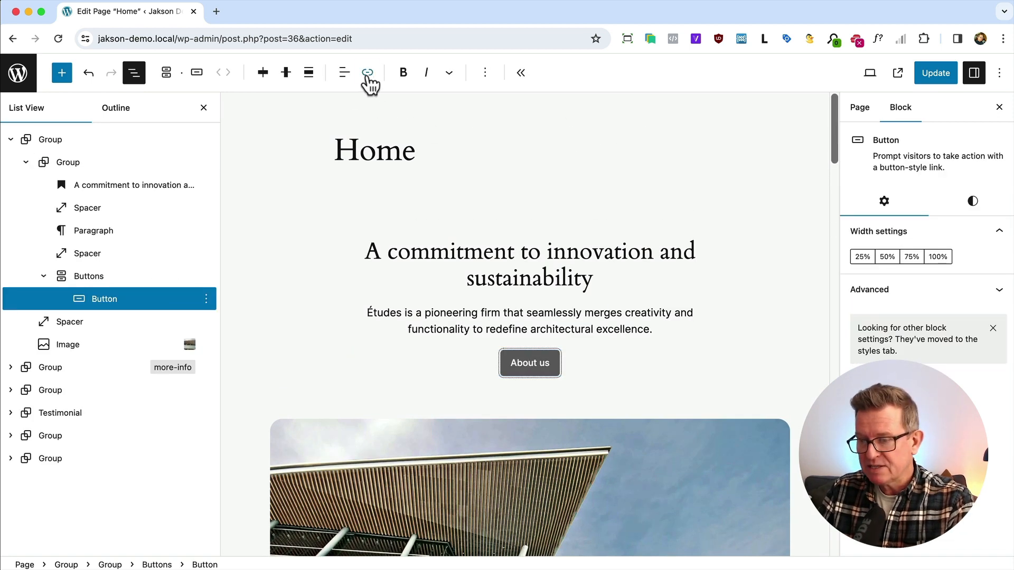
# - Link the About us button to '#more-info' and update the Home page
pyautogui.click(367, 72)
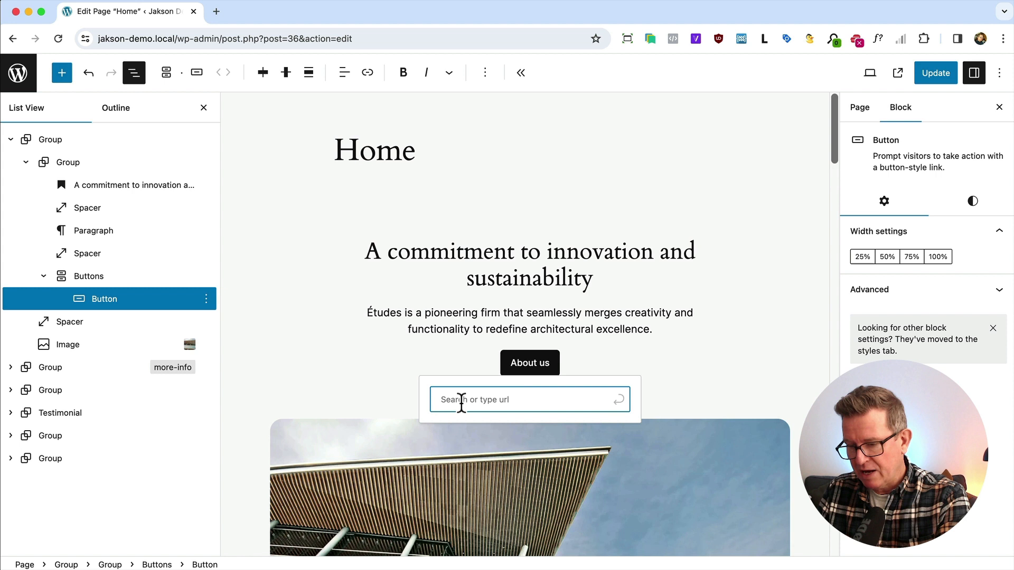
pyautogui.write('#')
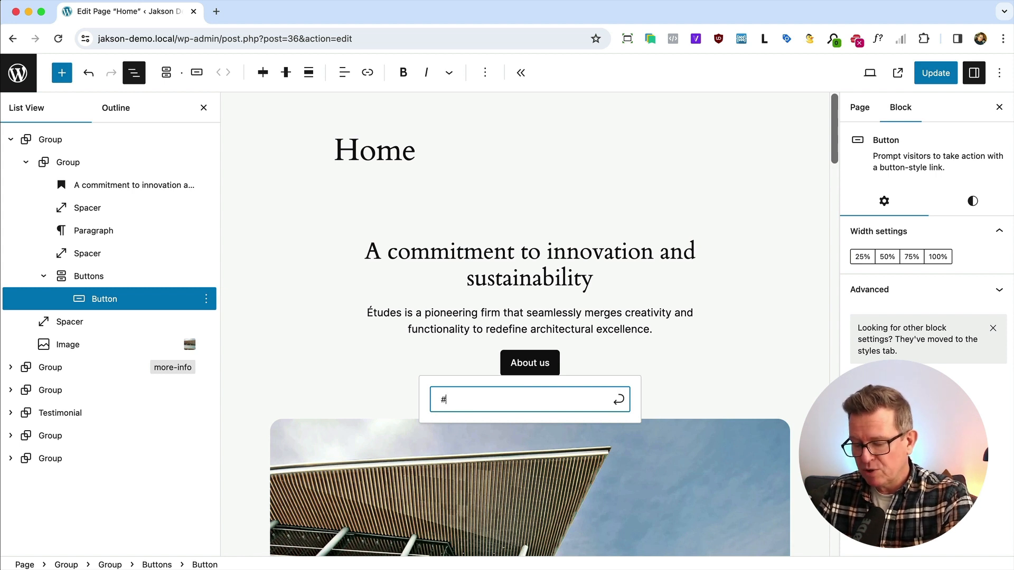
pyautogui.write('more-info')
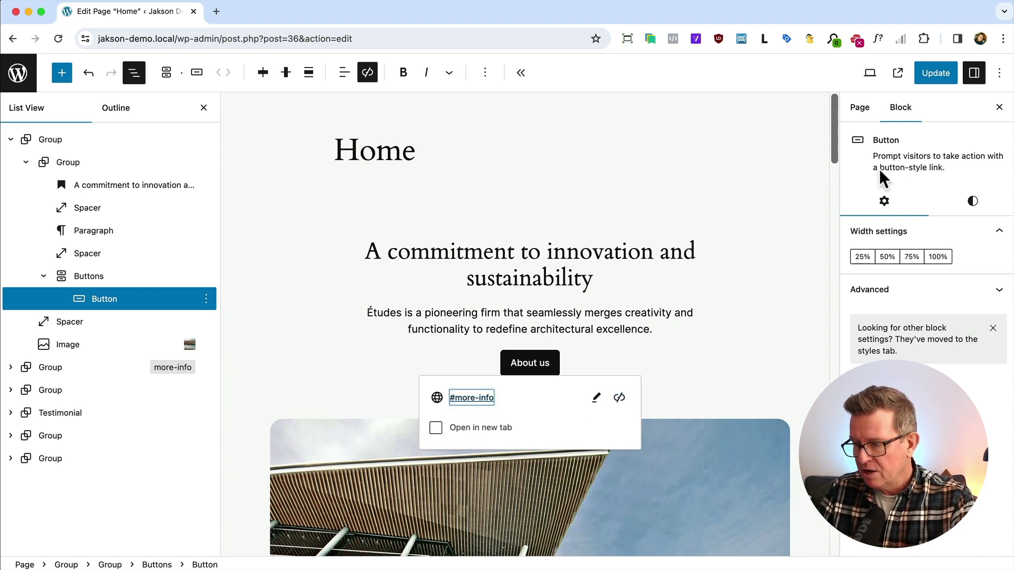
pyautogui.click(934, 73)
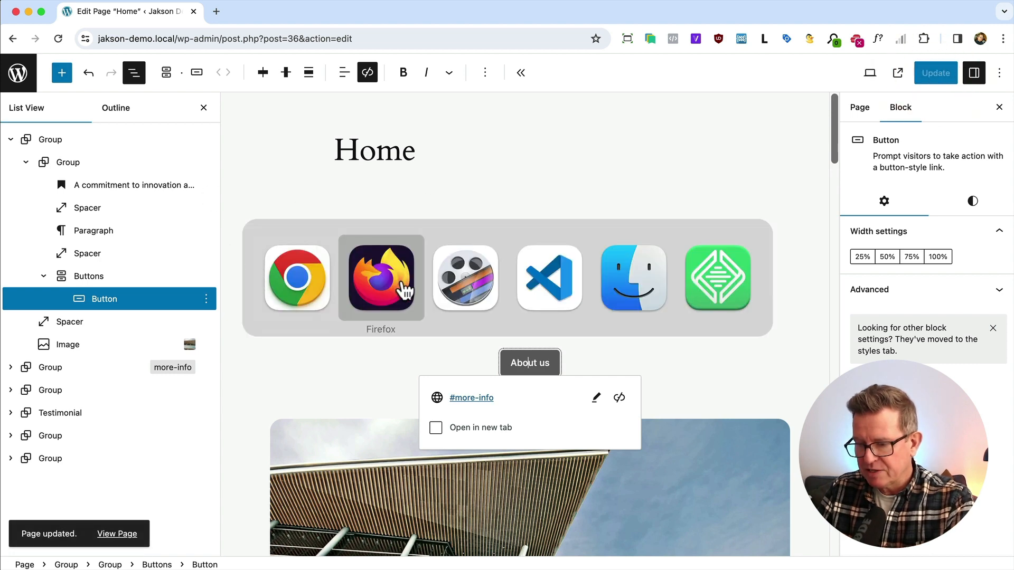
# - Click About us on the live site in Firefox to jump to #more-info
pyautogui.click(117, 533)
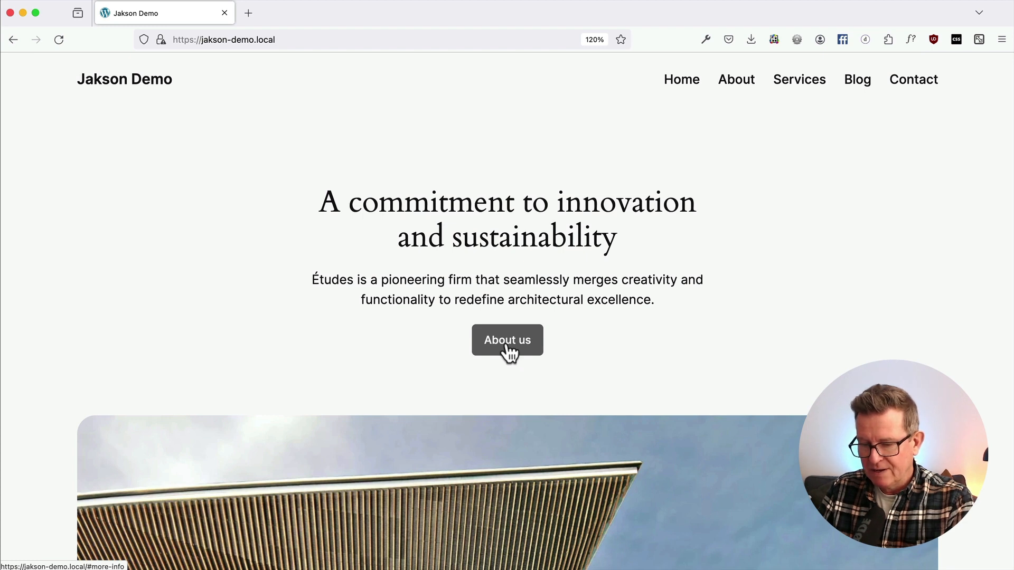
pyautogui.click(507, 340)
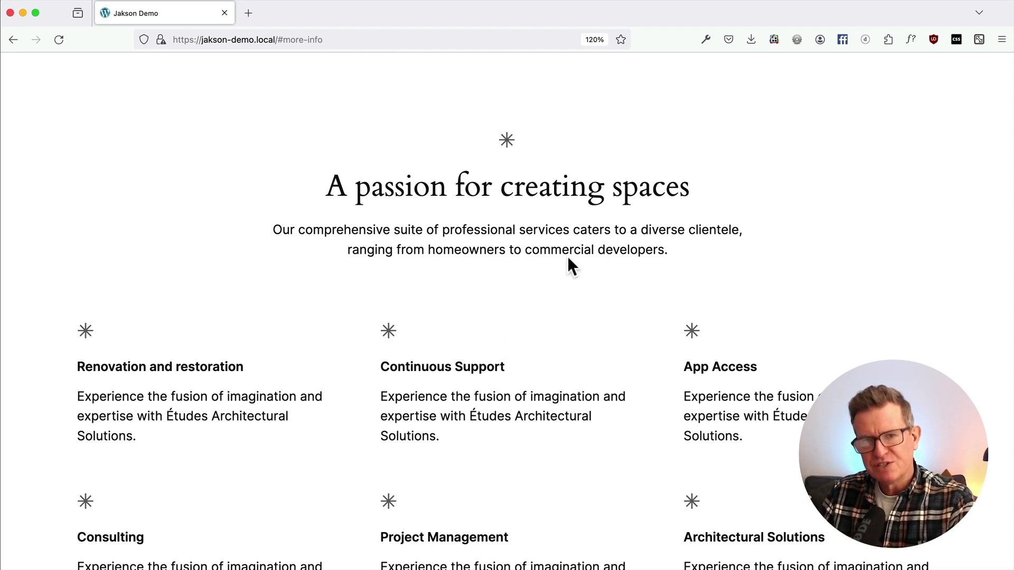
pyautogui.scroll(3)
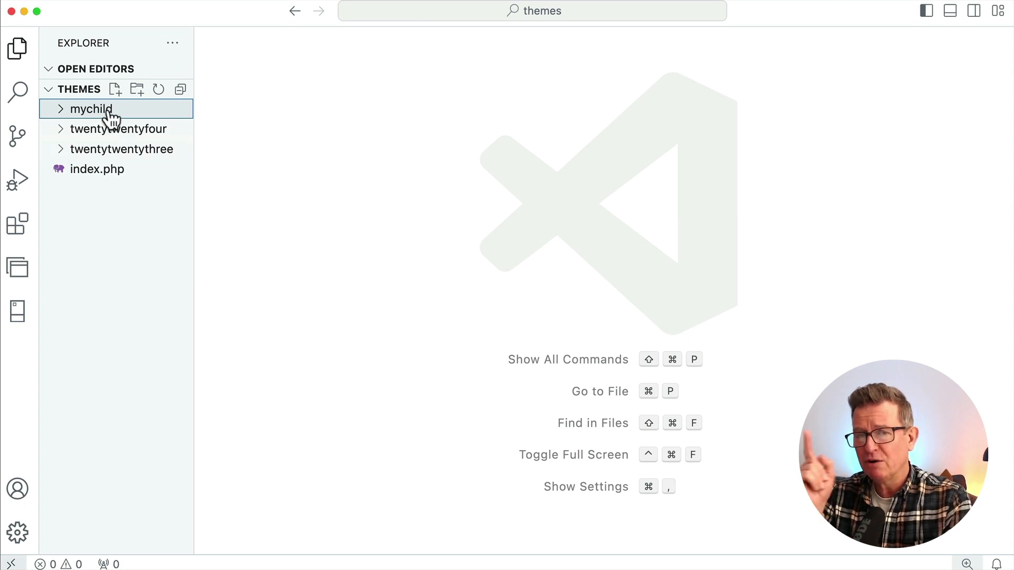
pyautogui.moveTo(90, 109)
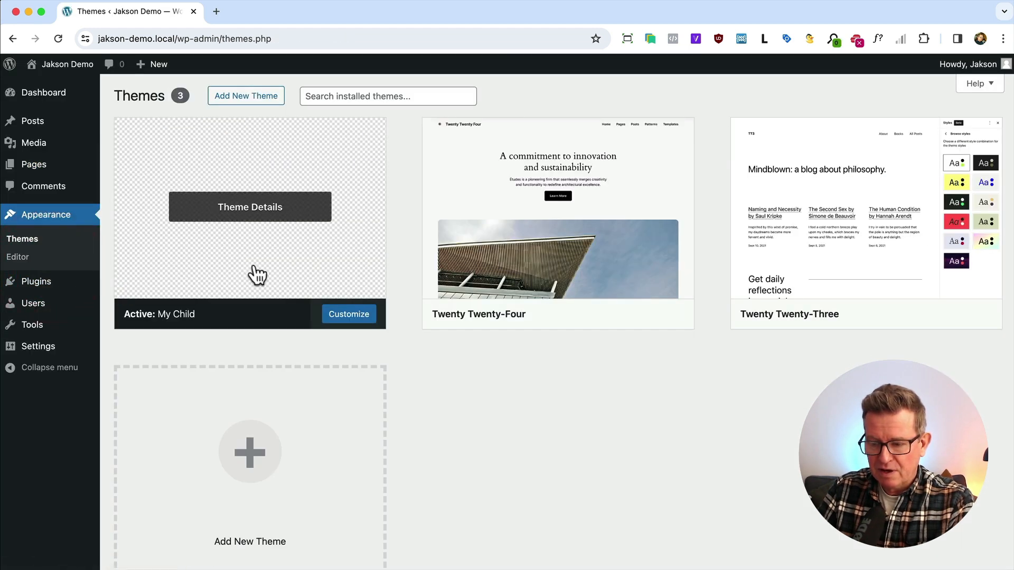
# - Expand the mychild theme folder and open its style.css
pyautogui.click(250, 207)
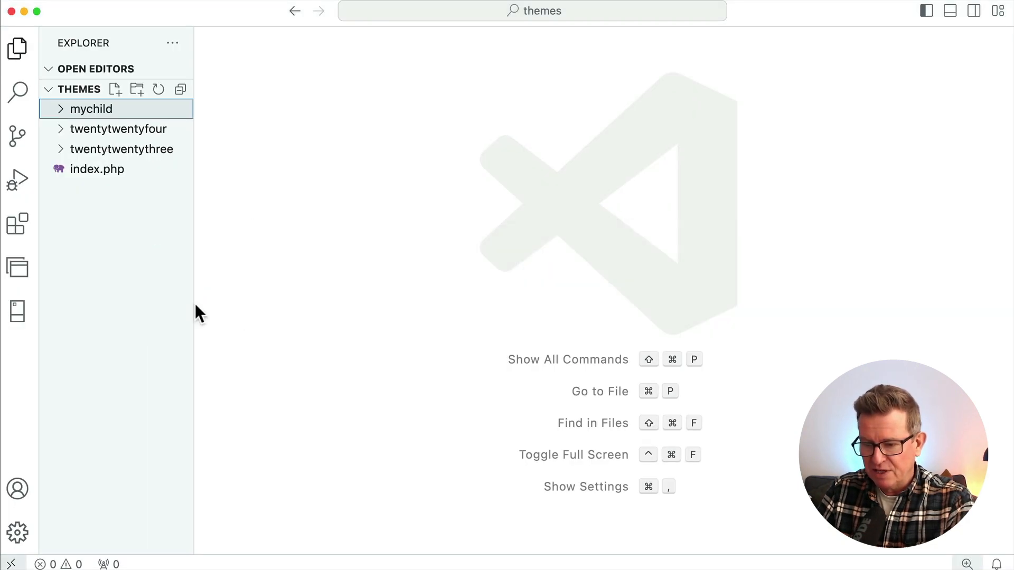
pyautogui.click(92, 109)
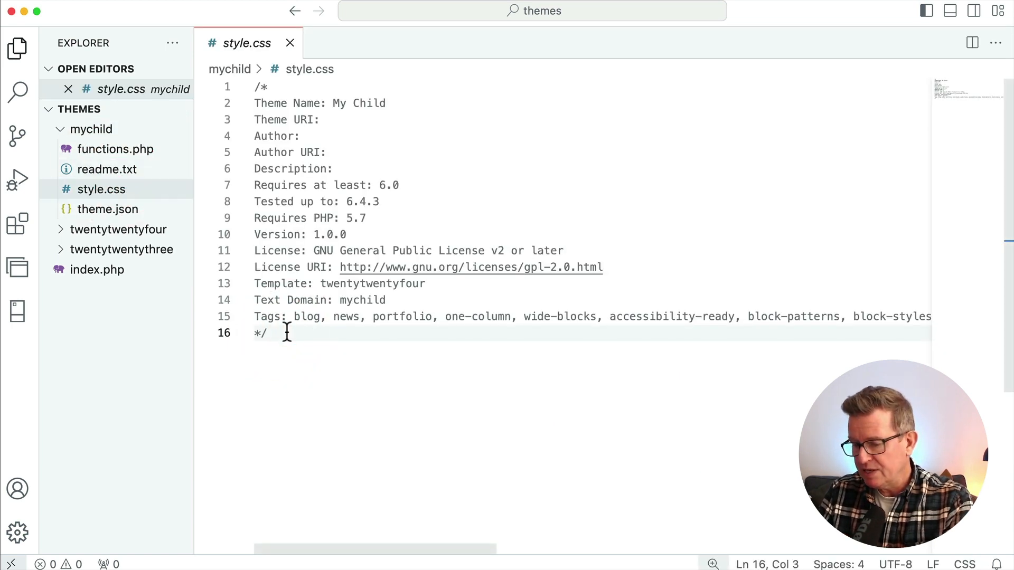
# - Type the 'html { scroll-behavior: smooth; }' rule below the style.css header comment
pyautogui.write('h')
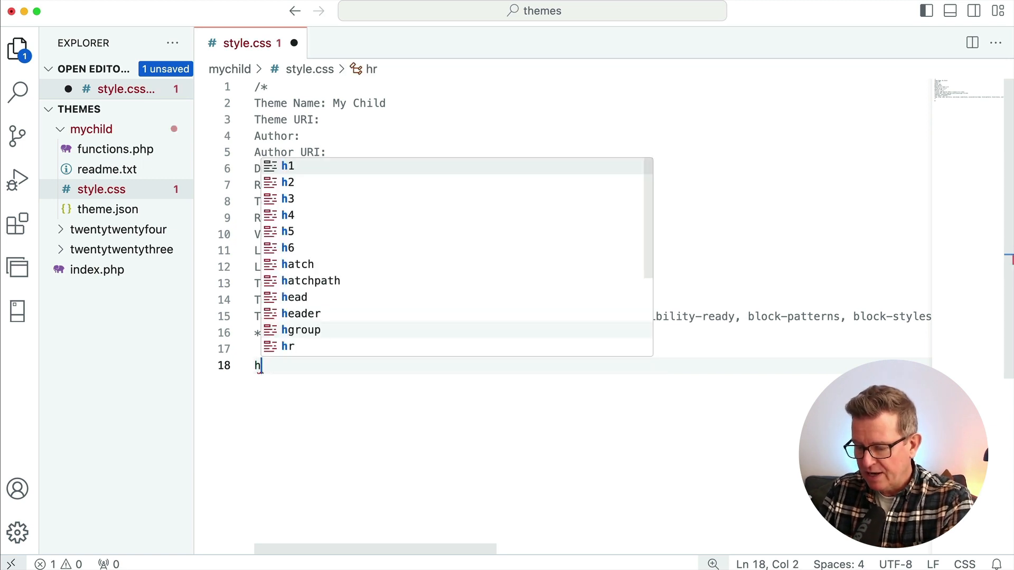
pyautogui.write('tml {')
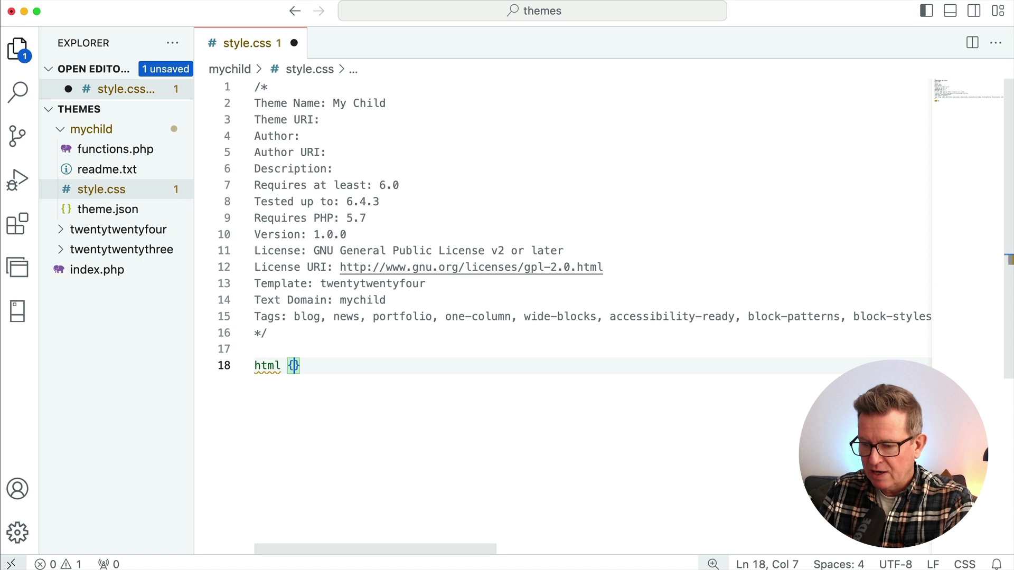
pyautogui.write('scroll-behavior: smooth;')
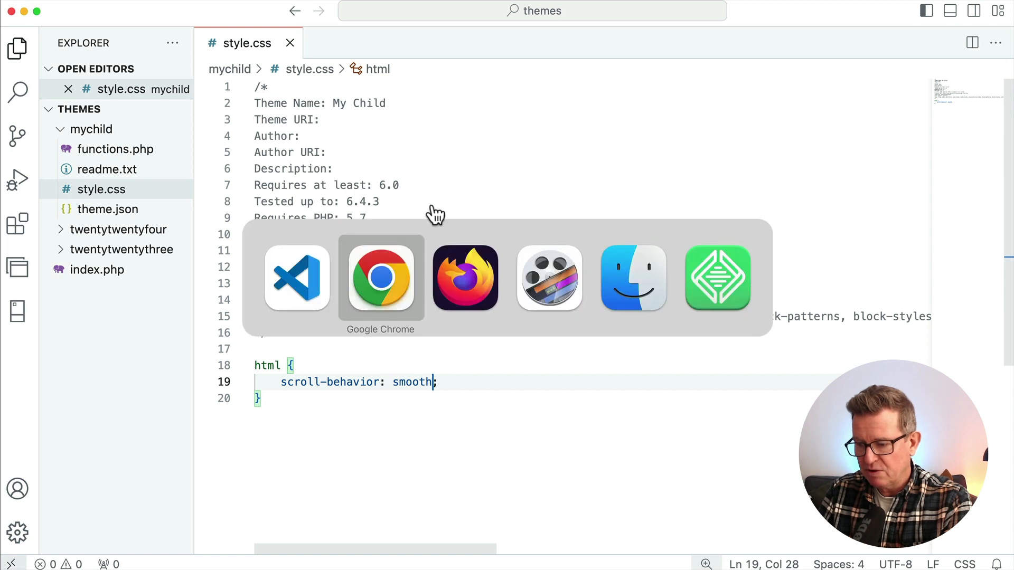
# - Return to Firefox and scroll to the #more-info services section to check smooth scrolling
pyautogui.click(380, 278)
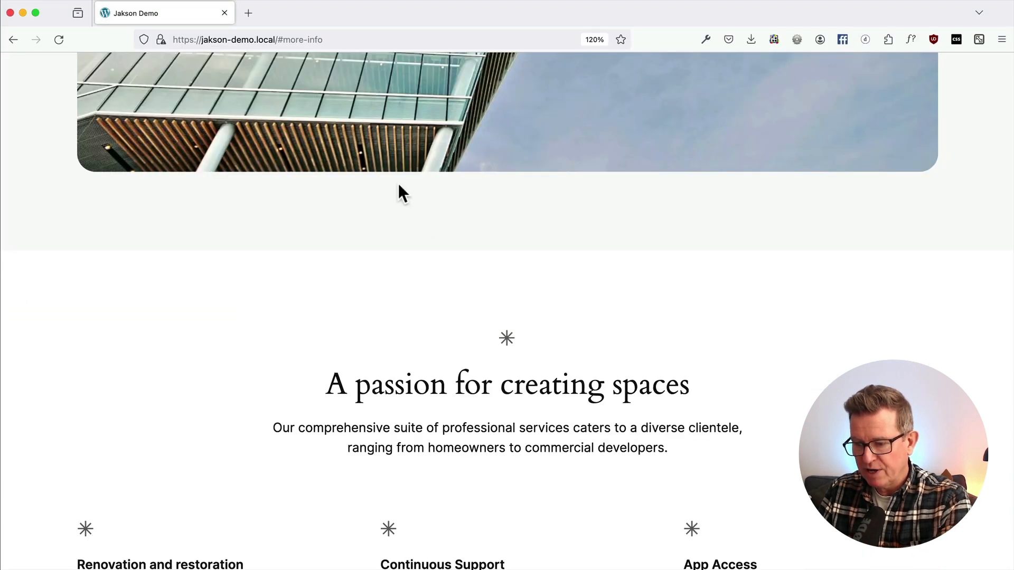
pyautogui.scroll(-3)
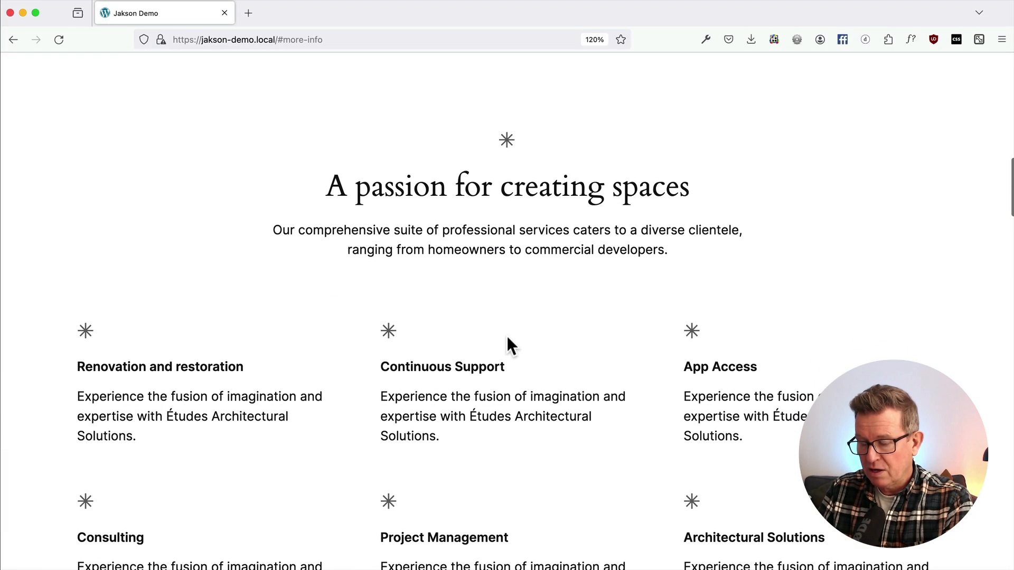